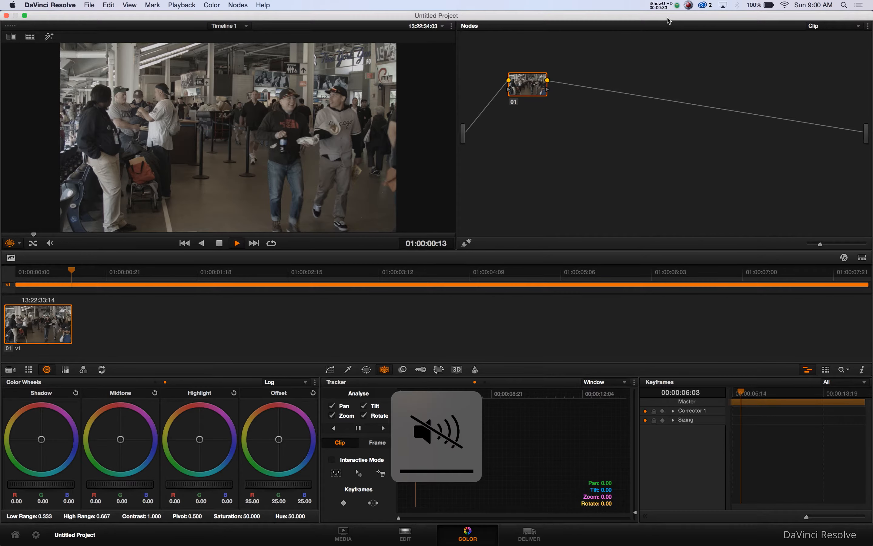
From the clip's first frame, switch the tracker mode from Window to Stabilizer
click(236, 241)
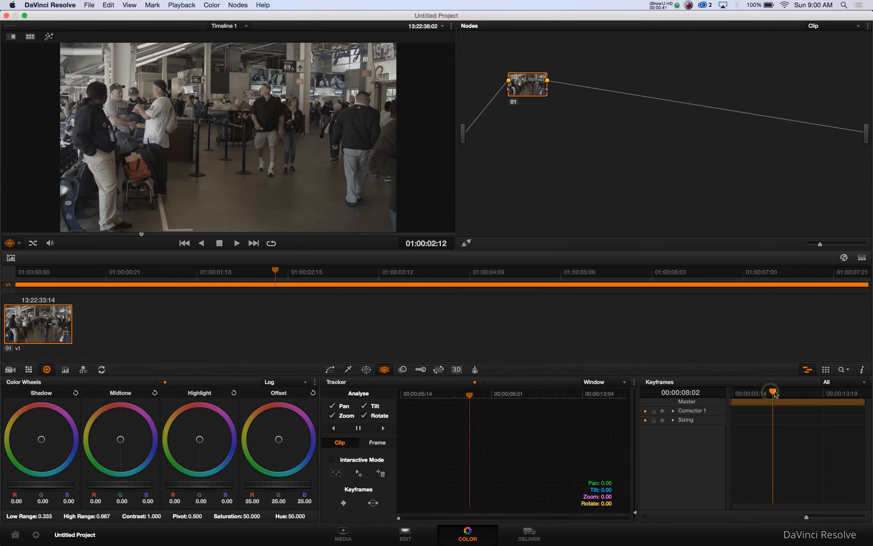
click(184, 243)
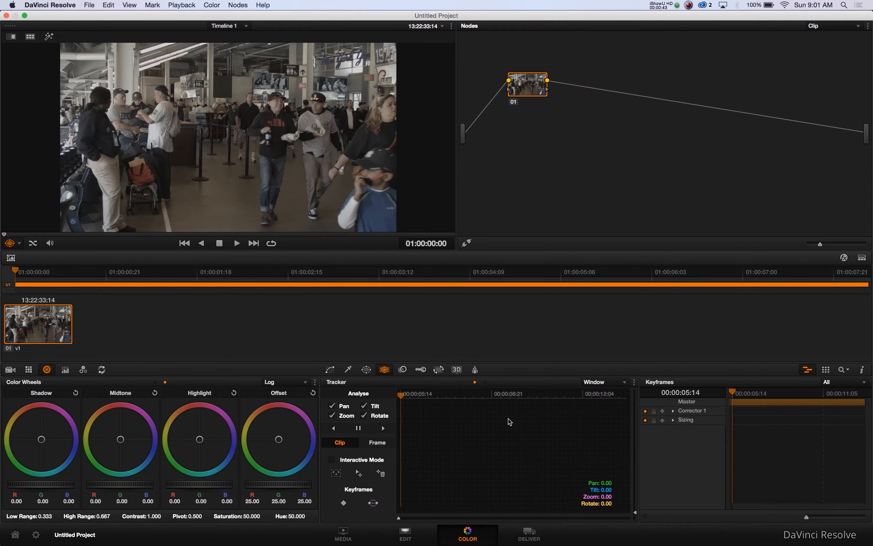
click(604, 382)
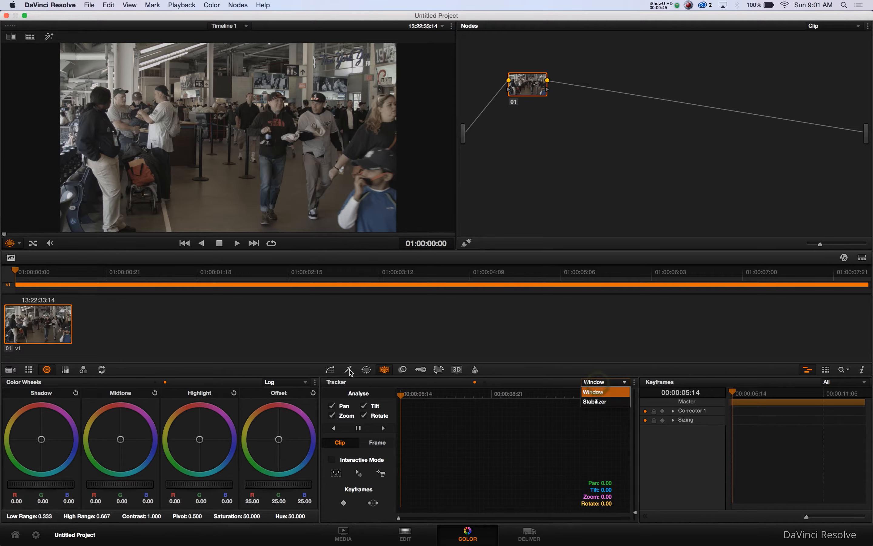
click(595, 401)
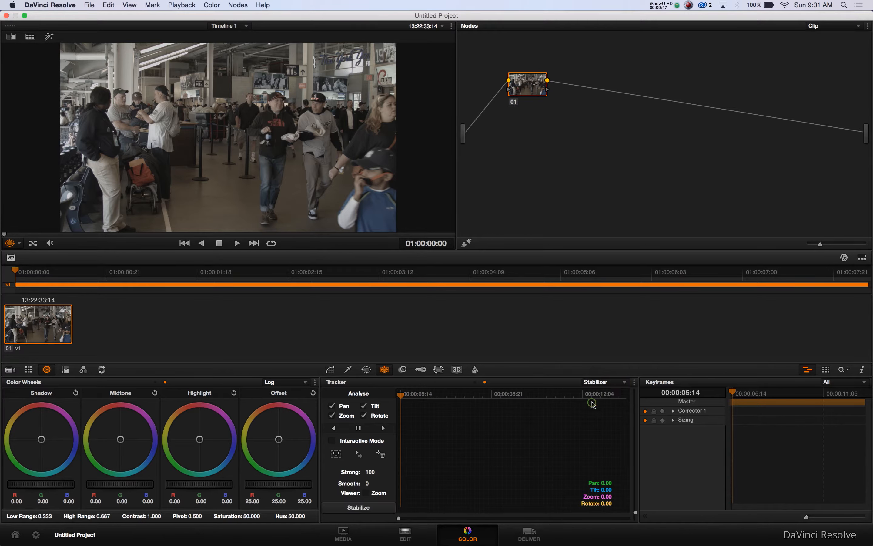
Track the clip forward to its end to produce pan, tilt and zoom data
click(383, 427)
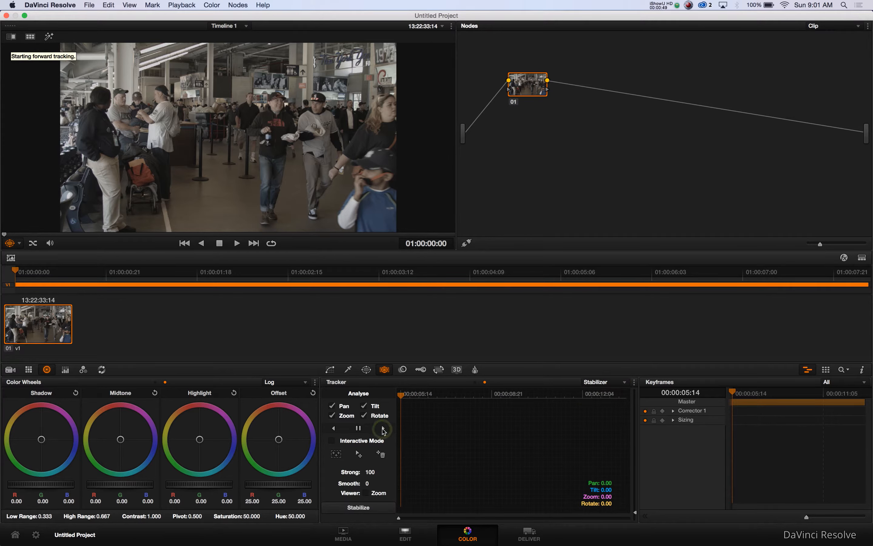
click(384, 426)
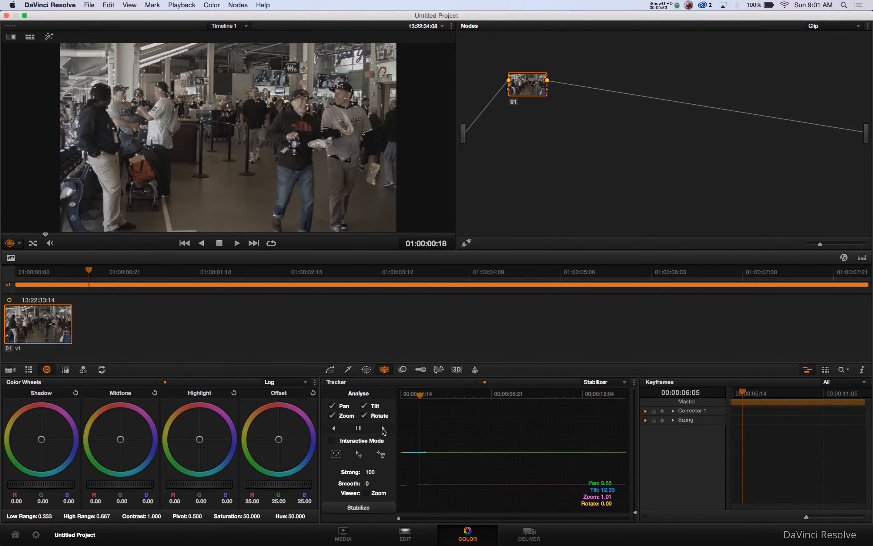
click(236, 243)
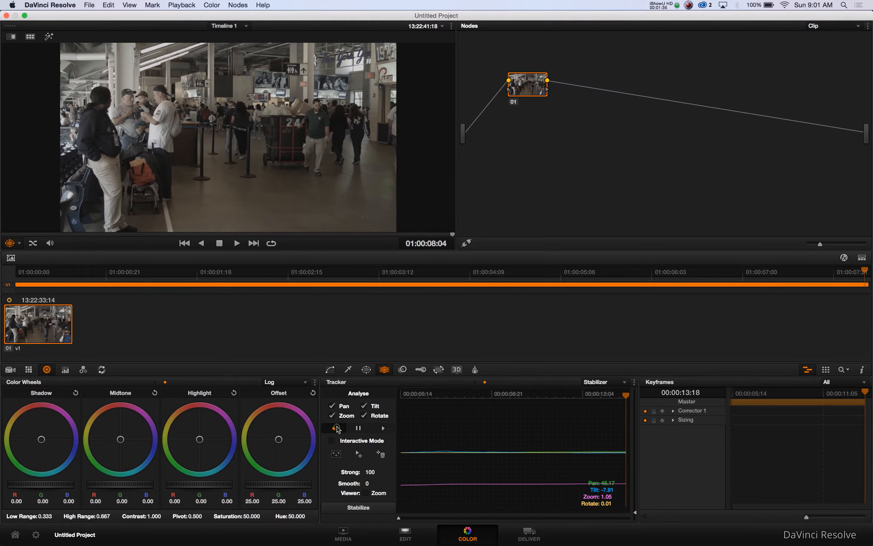
Track the clip in reverse back to its first frame so the motion curves cover the whole clip
click(334, 428)
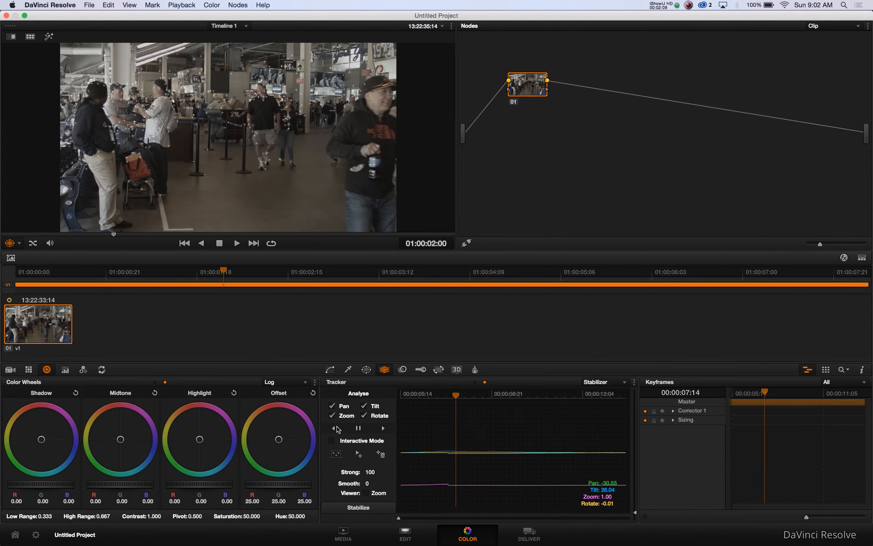
click(359, 508)
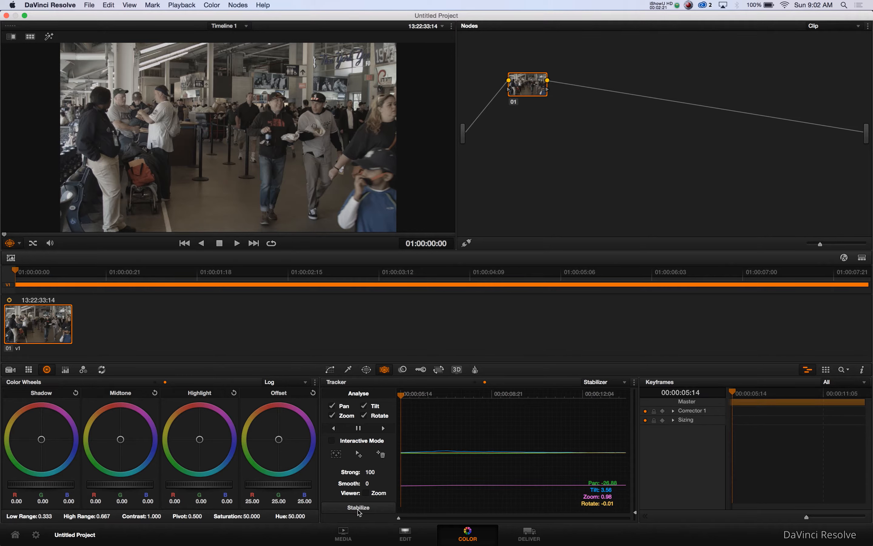
mouse_move(329, 439)
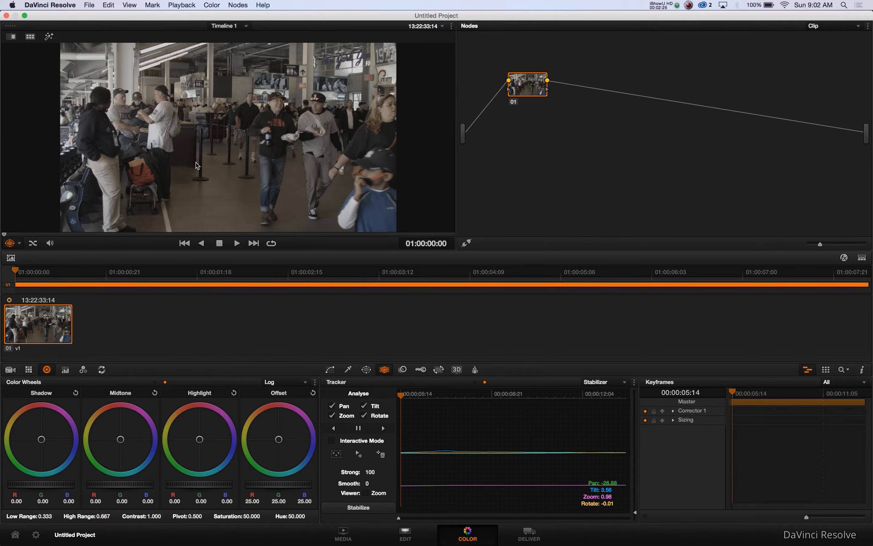
mouse_move(311, 414)
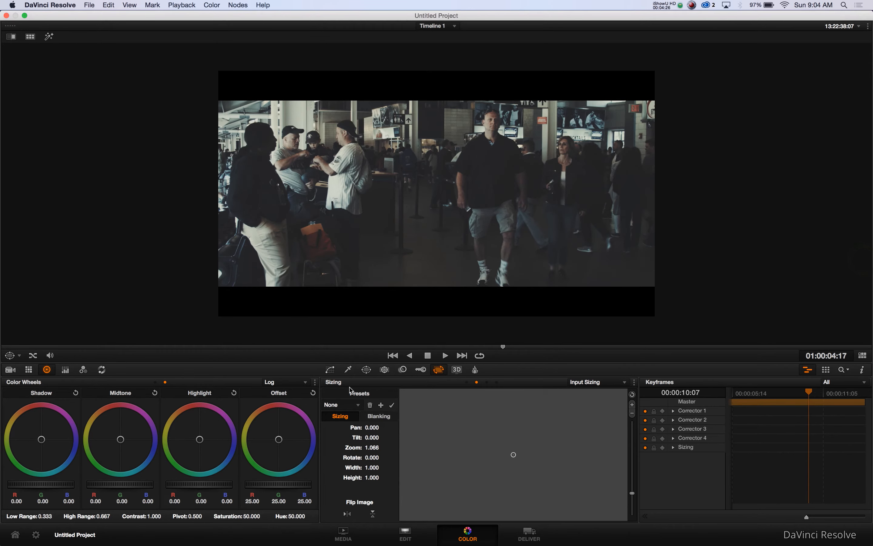
In the enlarged custom curves on node 01, shape a gentle luminance S-curve and add a red curve point
click(330, 369)
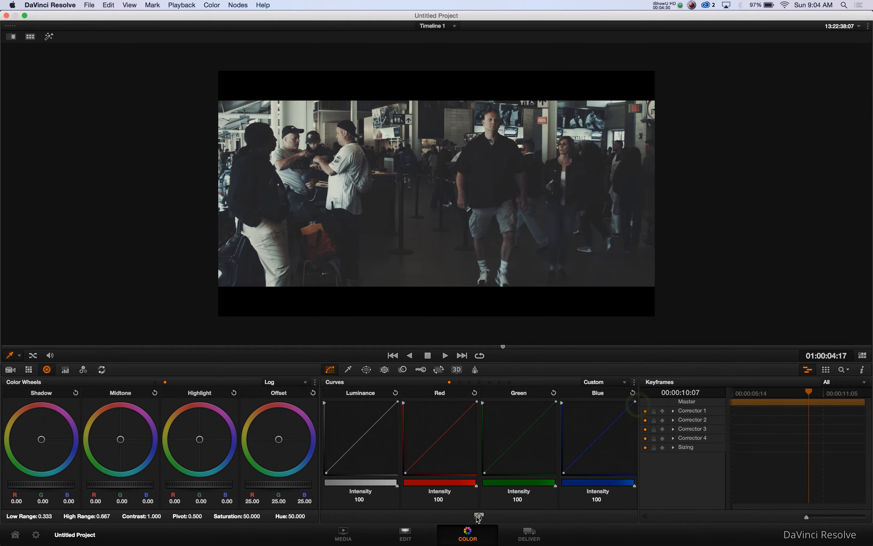
click(478, 514)
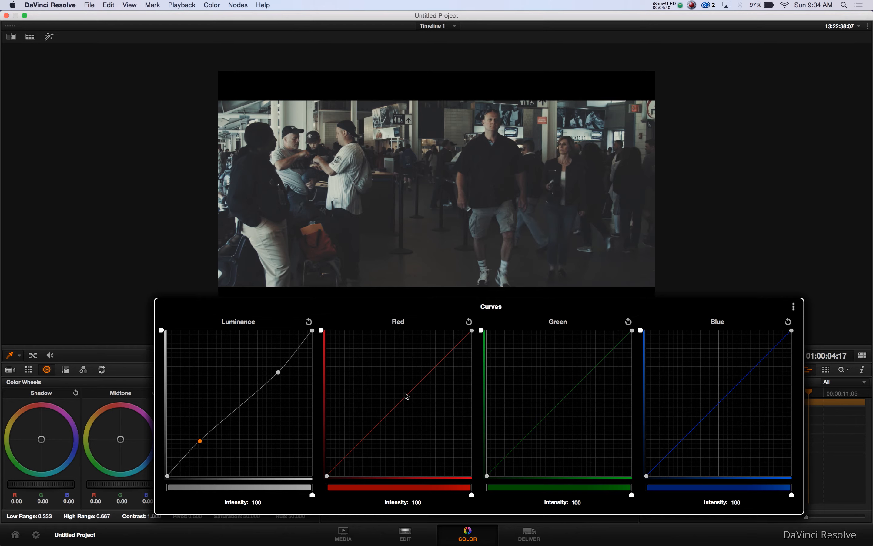
click(402, 399)
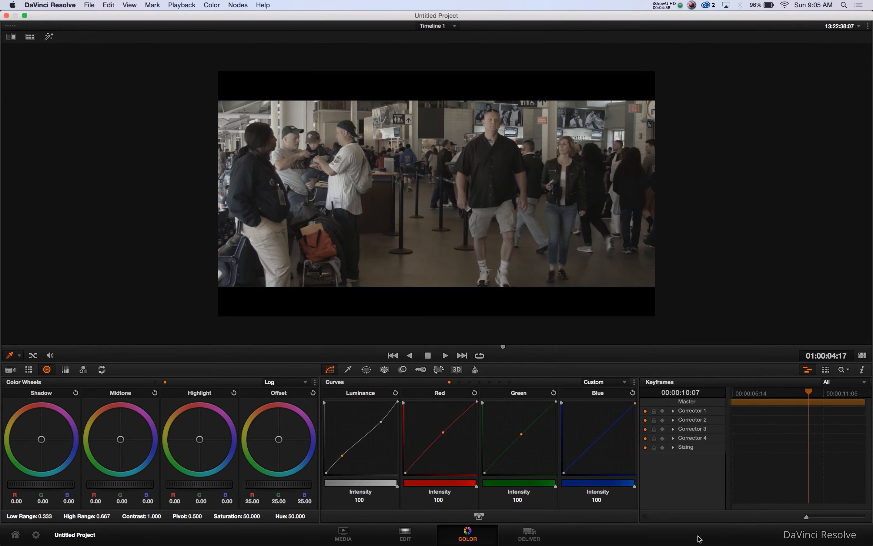
mouse_move(708, 505)
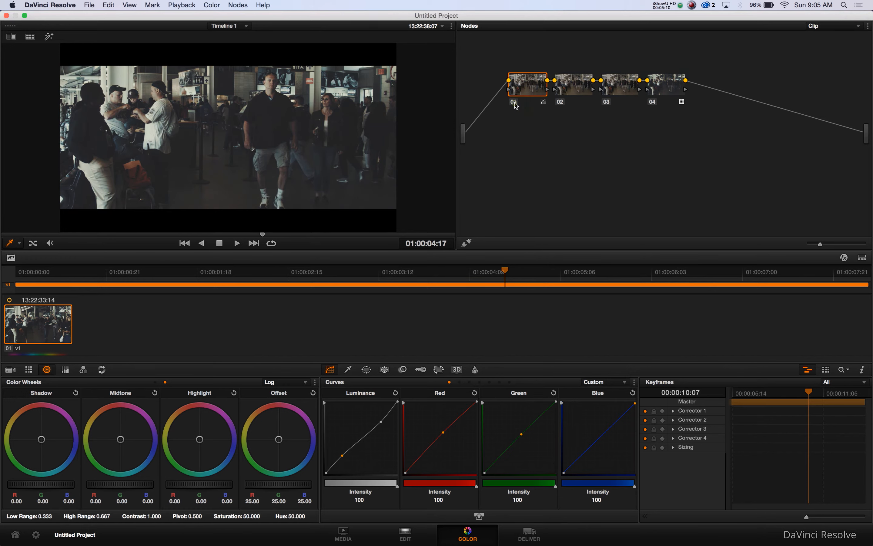
mouse_move(572, 92)
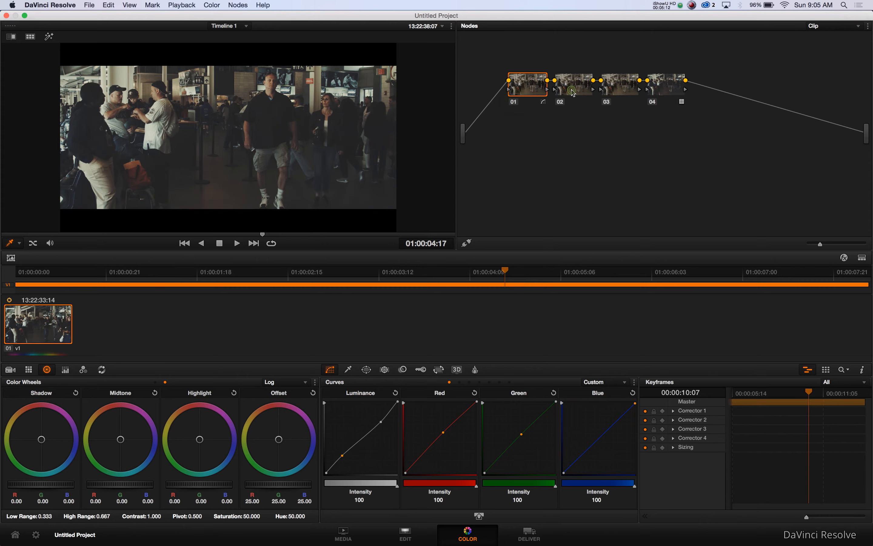
On node 02 raise contrast to about 1.088, viewing the primaries wheels then returning to log
click(573, 81)
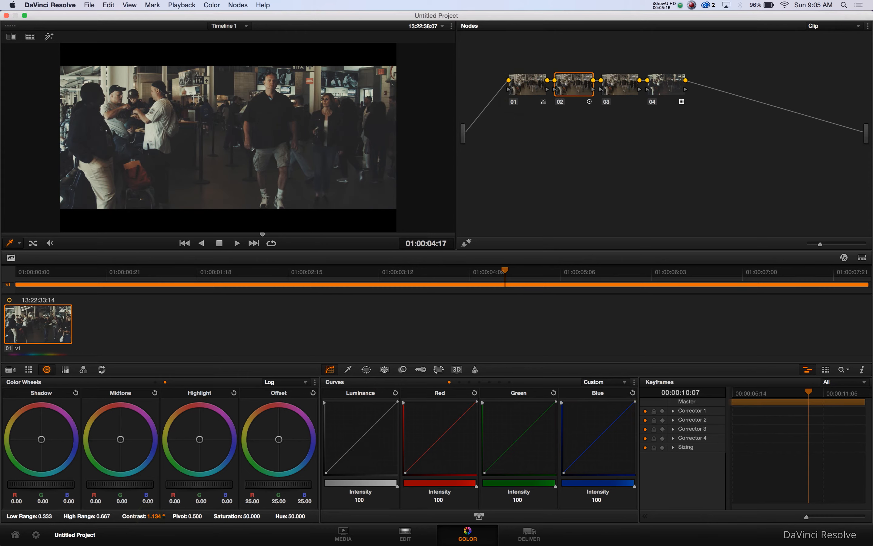
click(286, 382)
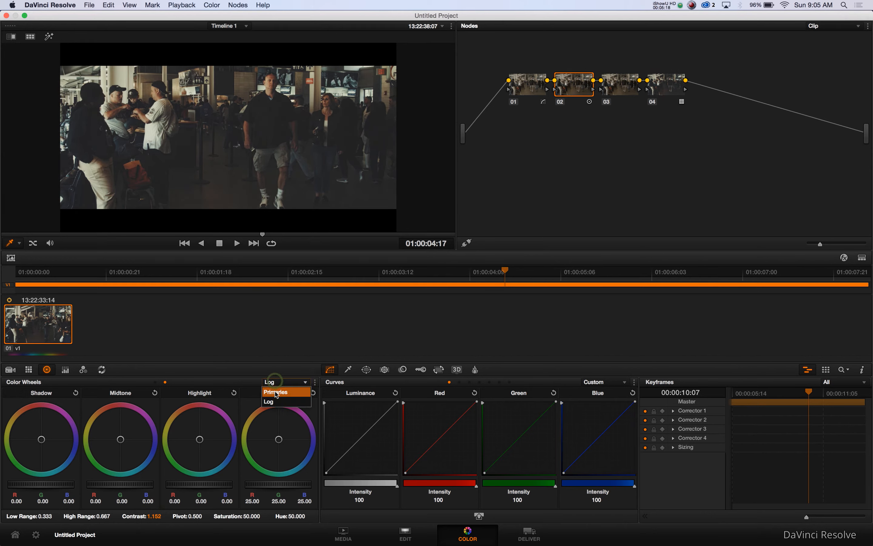
click(276, 392)
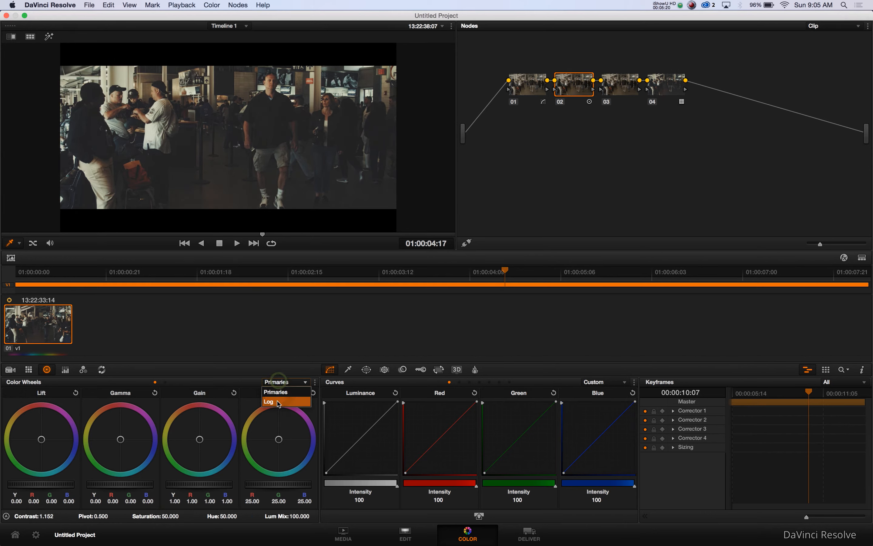
click(269, 401)
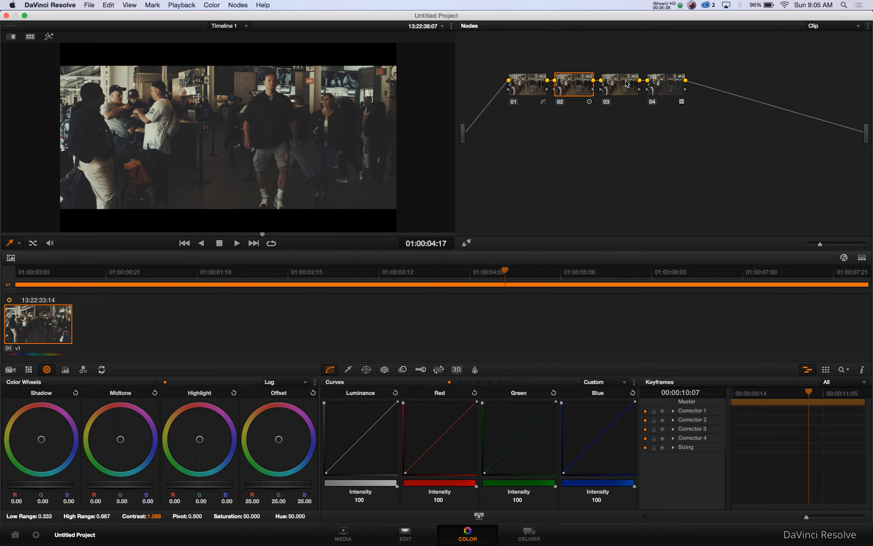
On node 03 set the blur controls to Sharpen with radius lowered to 0.44, then move to node 04
click(620, 85)
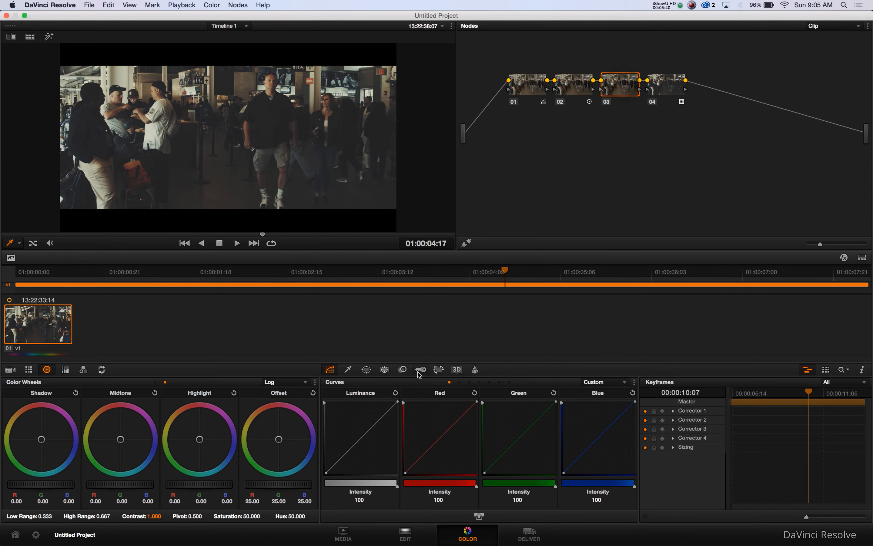
click(402, 369)
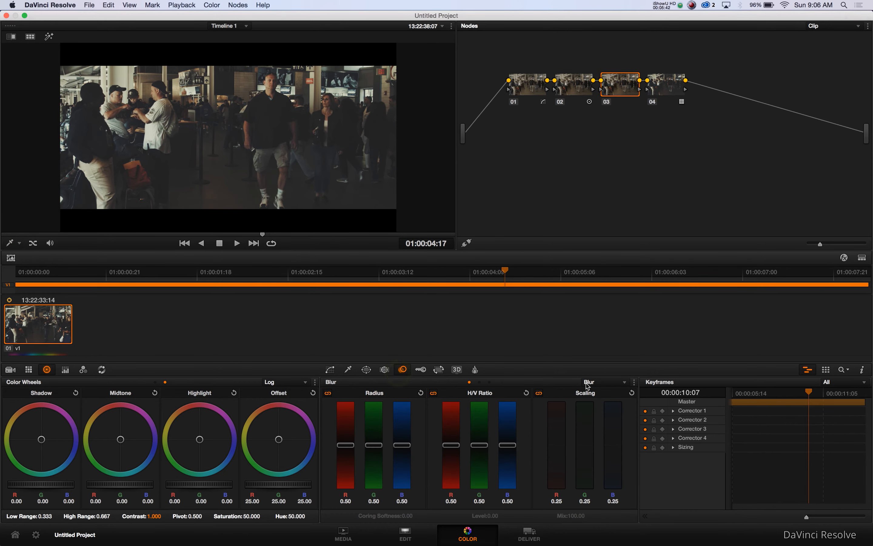
click(604, 382)
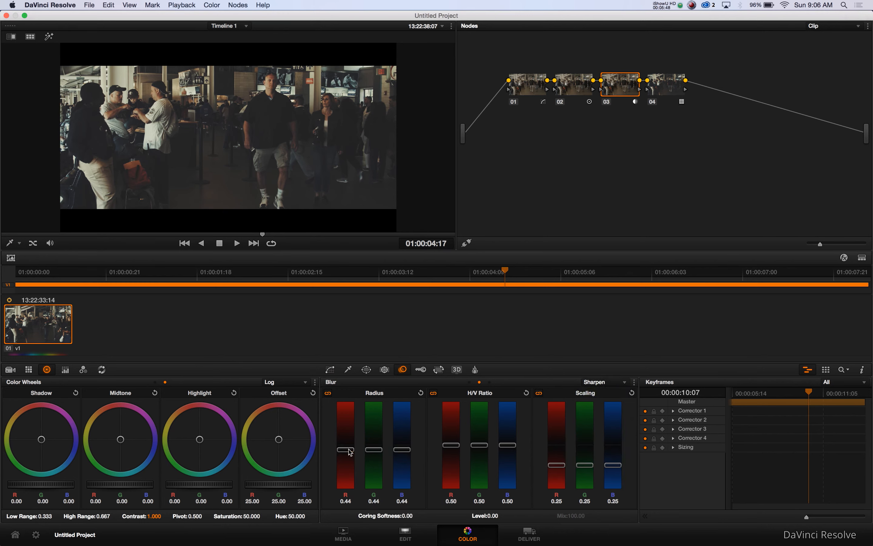
click(667, 88)
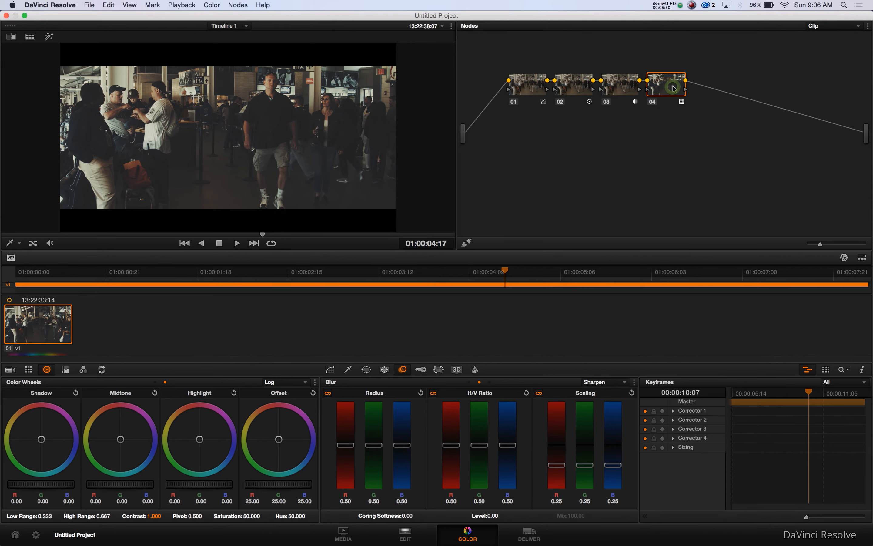
mouse_move(650, 184)
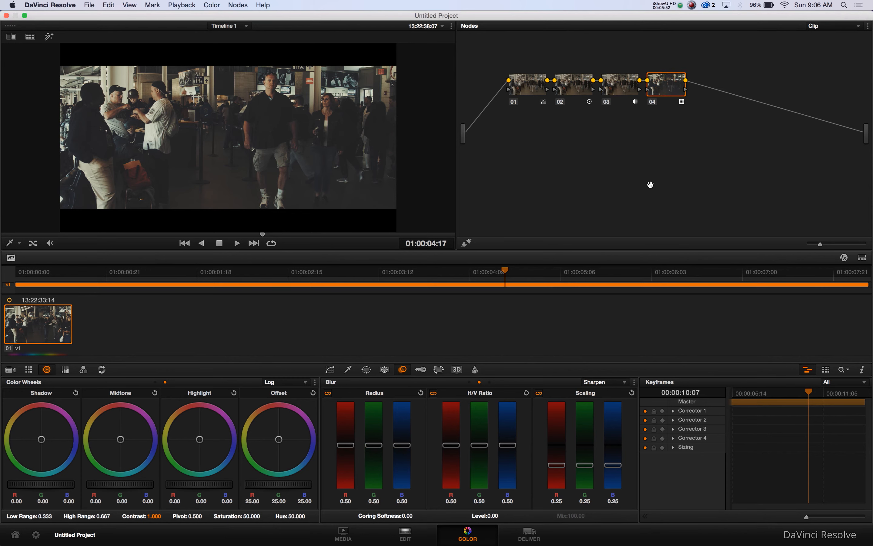
Add serial node 05 with a Sat vs Sat curve raising output saturation to 1.30
click(330, 369)
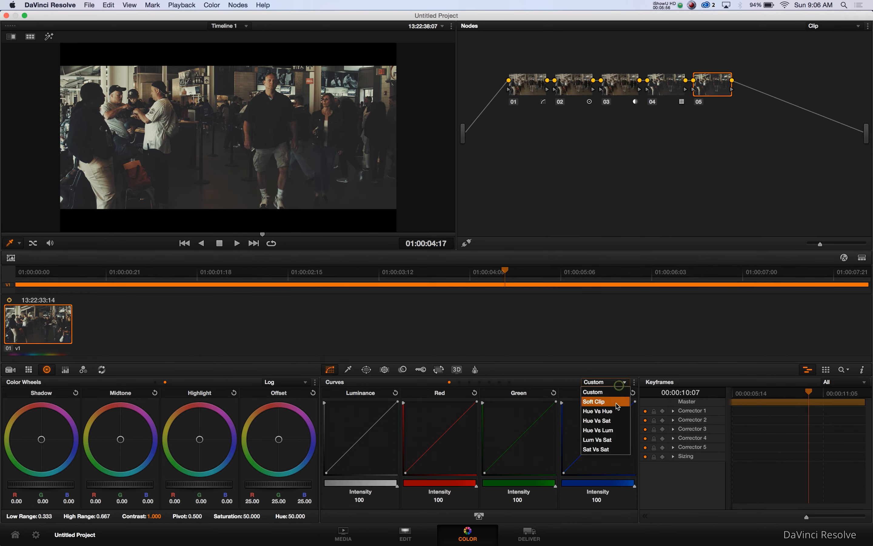
click(597, 449)
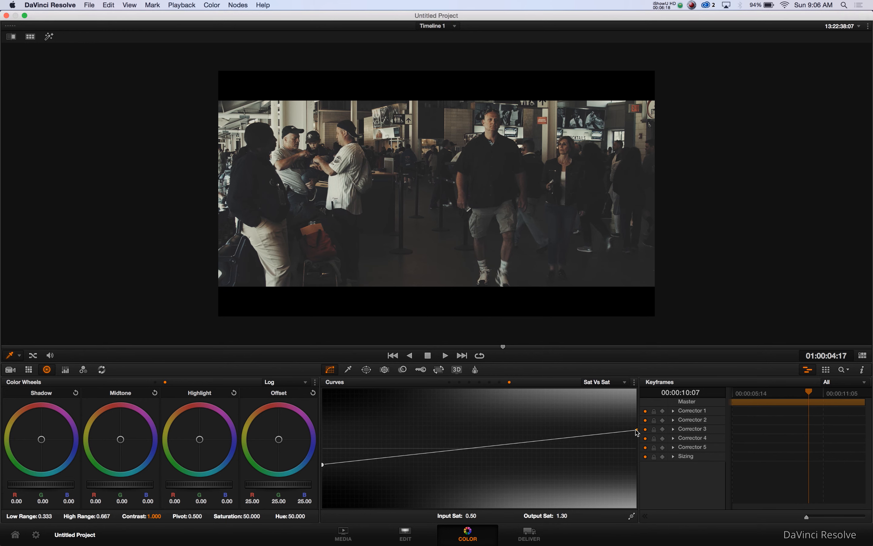
Play the graded, letterboxed clip forward to about 01:00:06:00 in the enlarged viewer
click(444, 355)
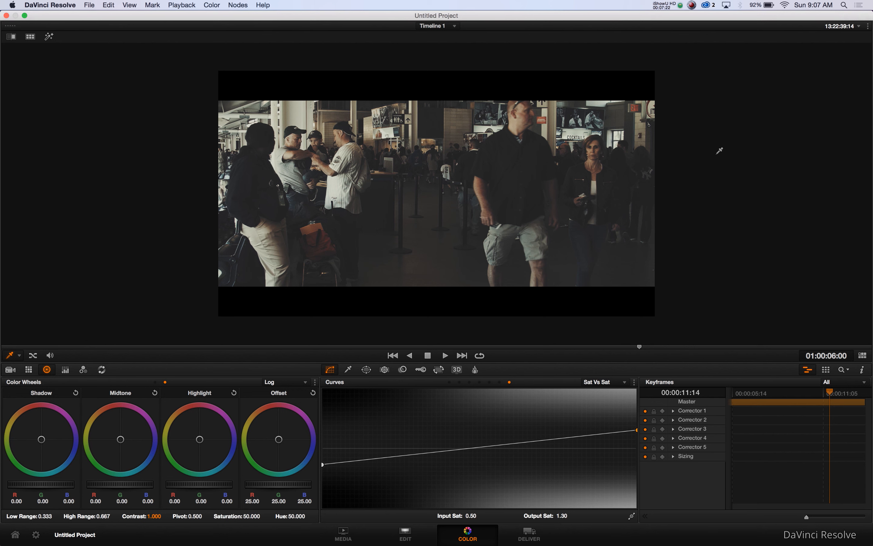
mouse_move(728, 145)
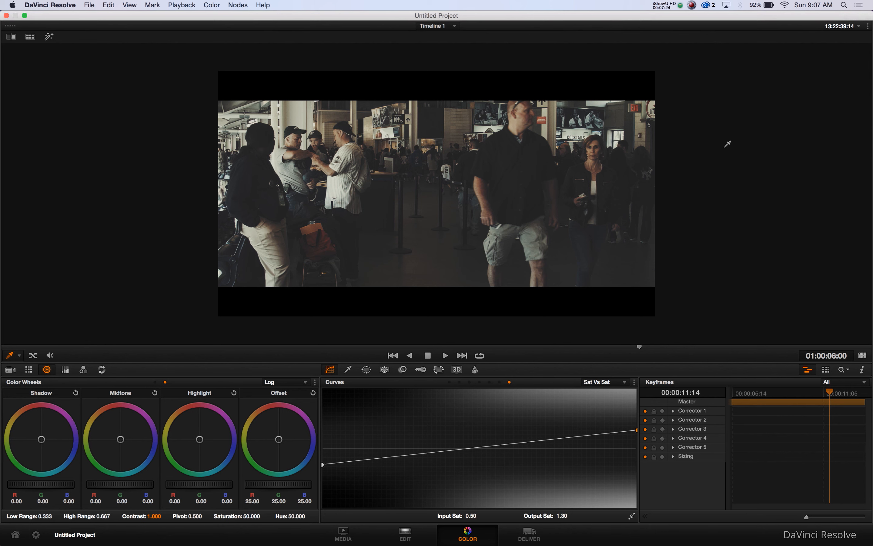